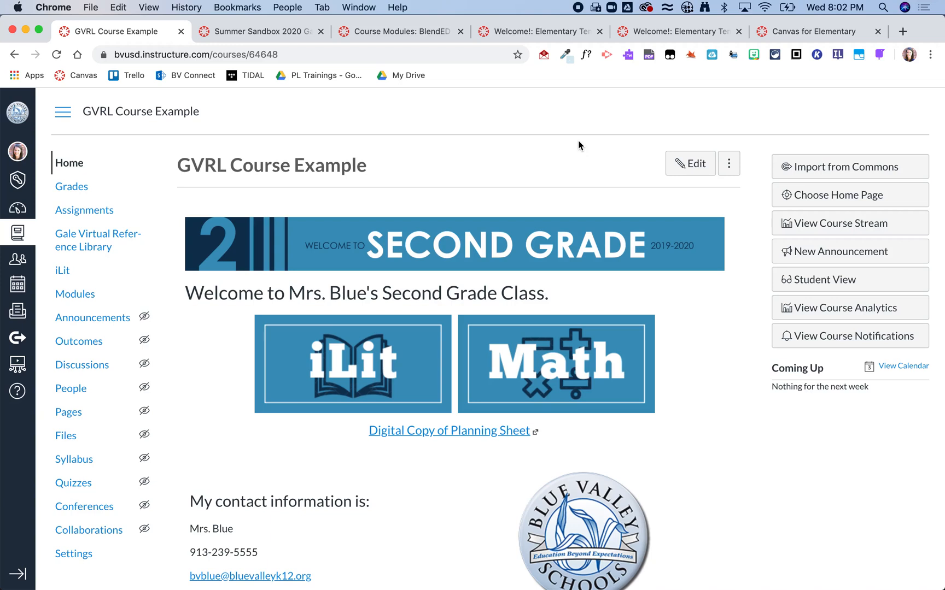
mouse_move(314, 256)
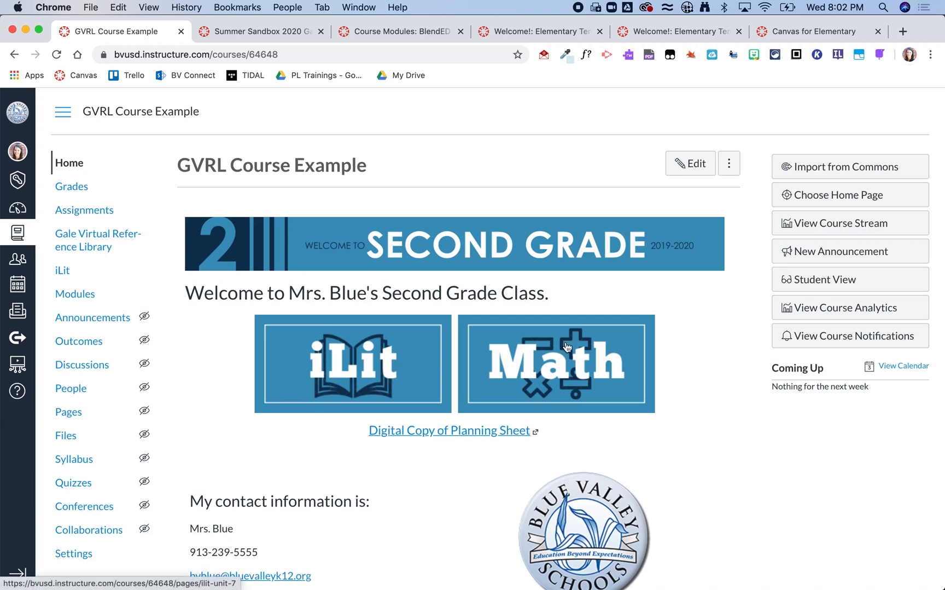
mouse_move(566, 350)
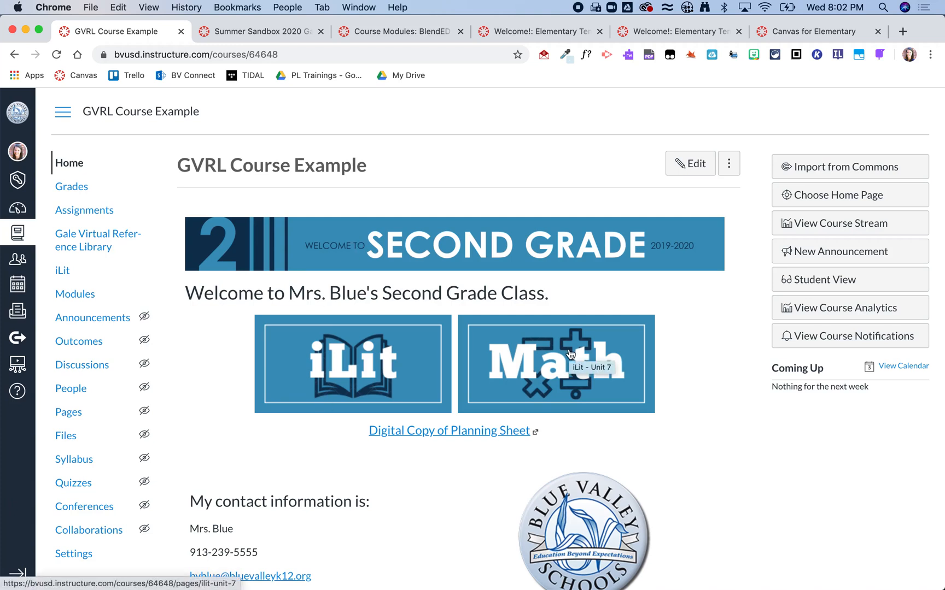
mouse_move(390, 302)
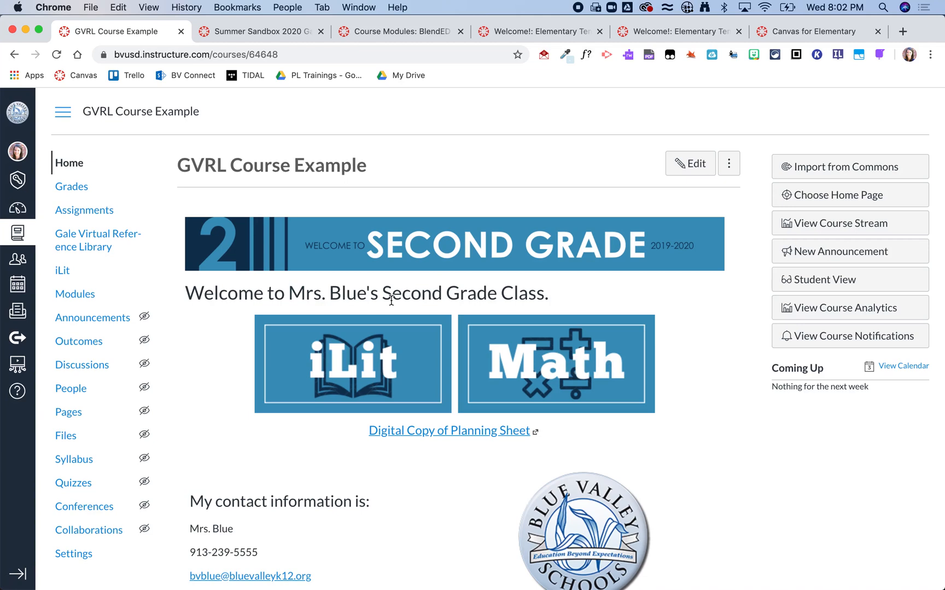
mouse_move(368, 329)
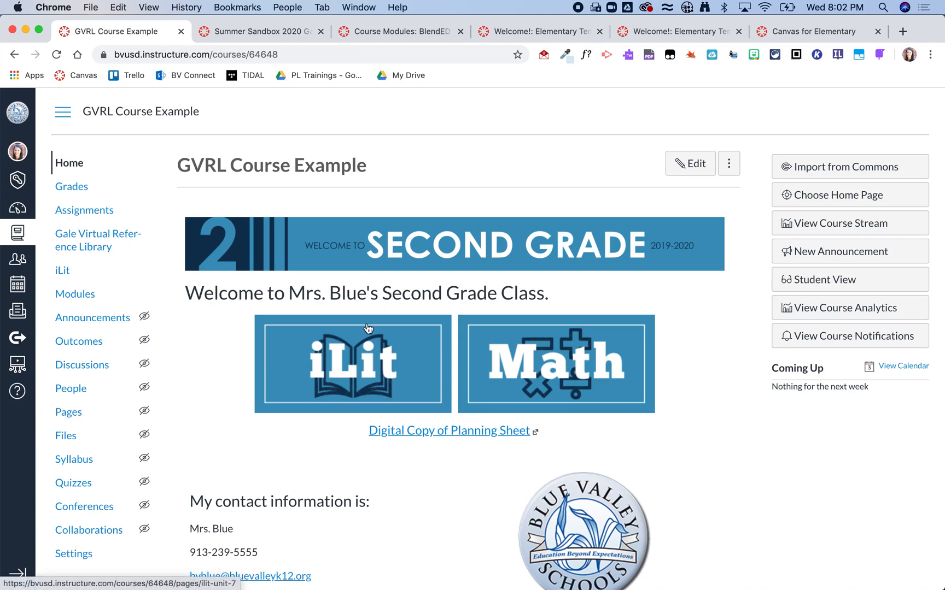
mouse_move(369, 329)
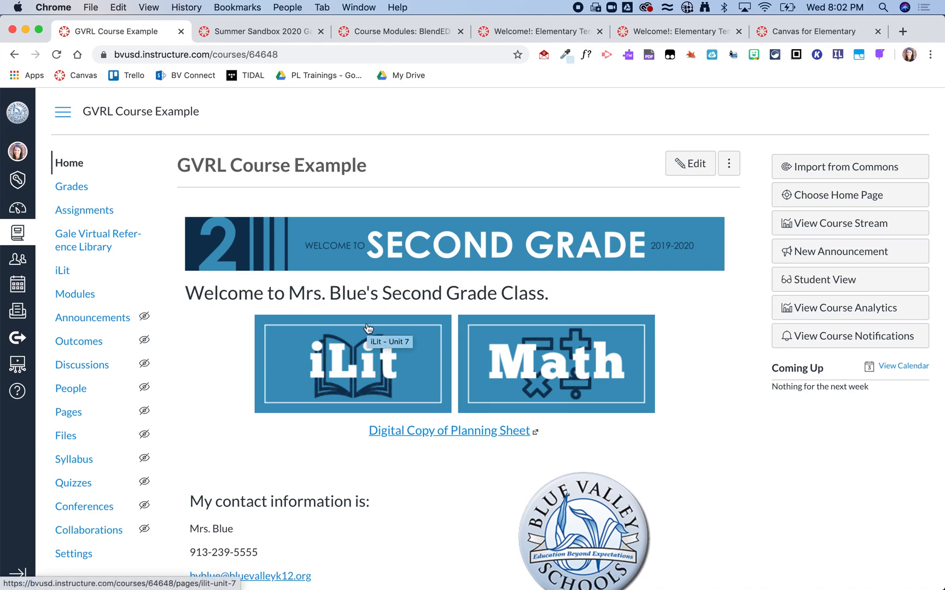
mouse_move(544, 381)
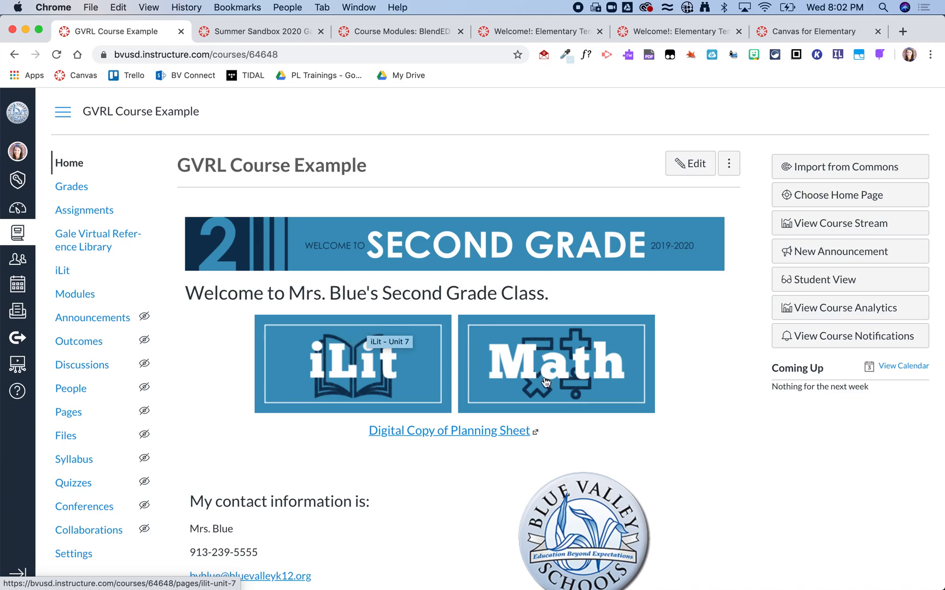
mouse_move(379, 363)
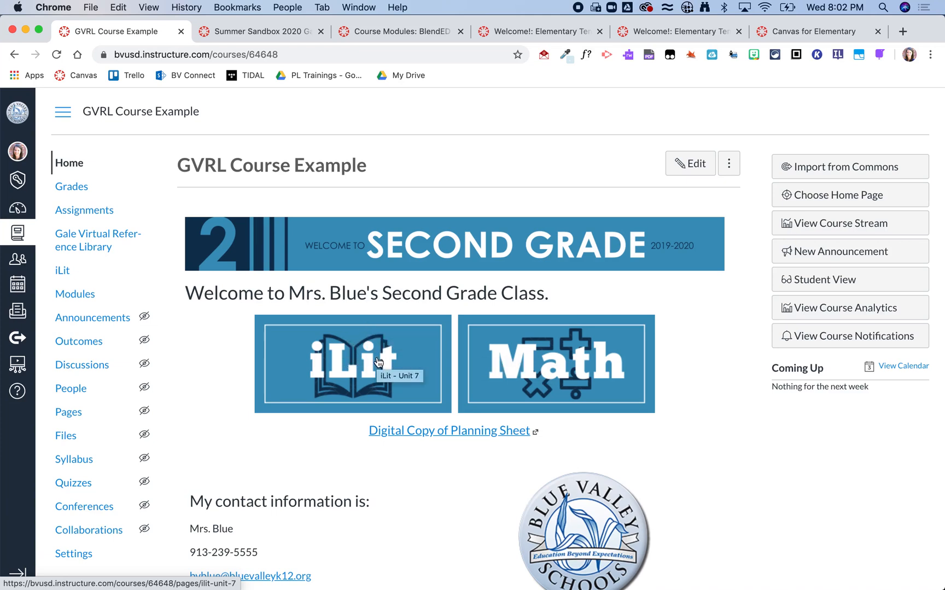
Go to the iLit Unit 7 page and view its Whole Group, Small Groups and Key Learning Experience links
left_click(353, 364)
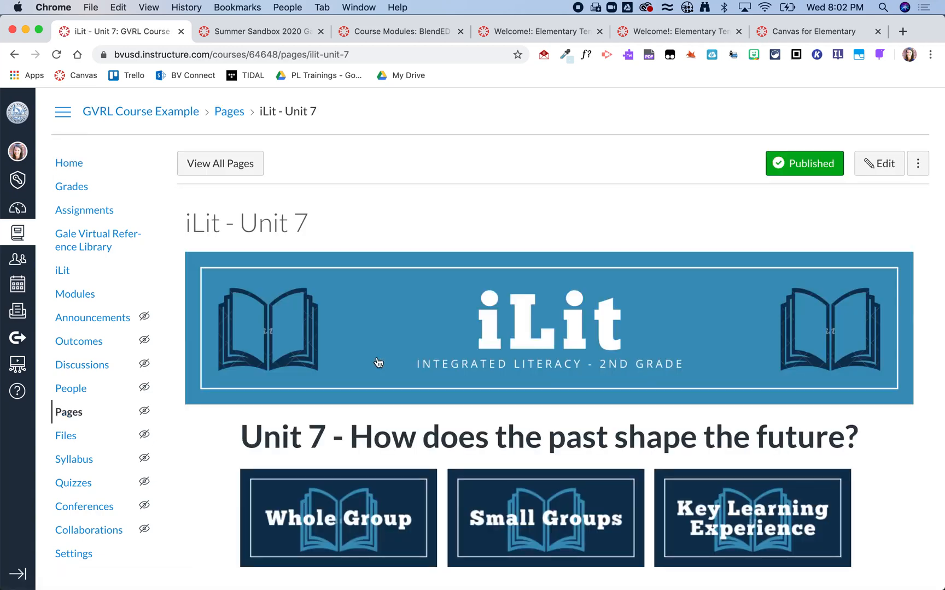
scroll("down", 3)
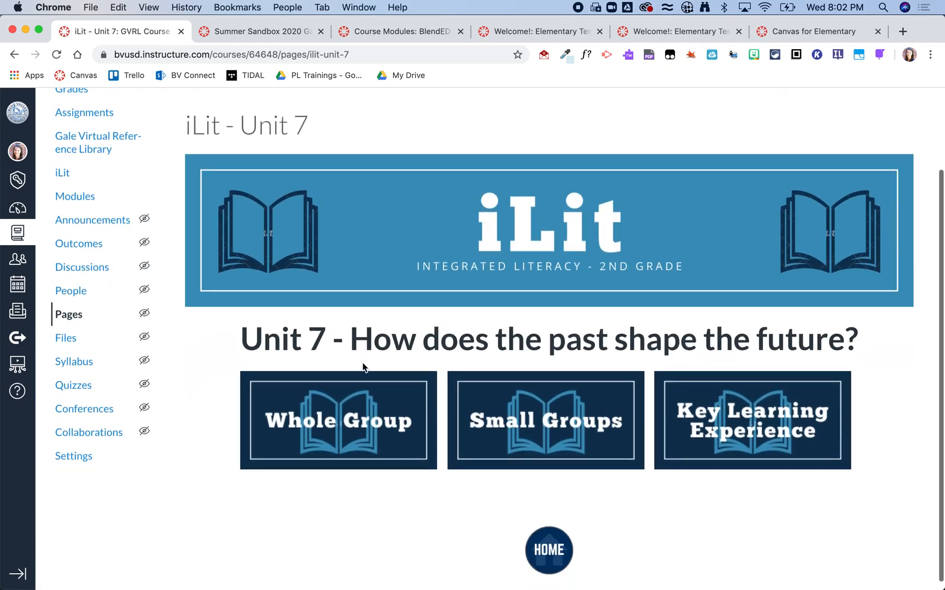
mouse_move(327, 409)
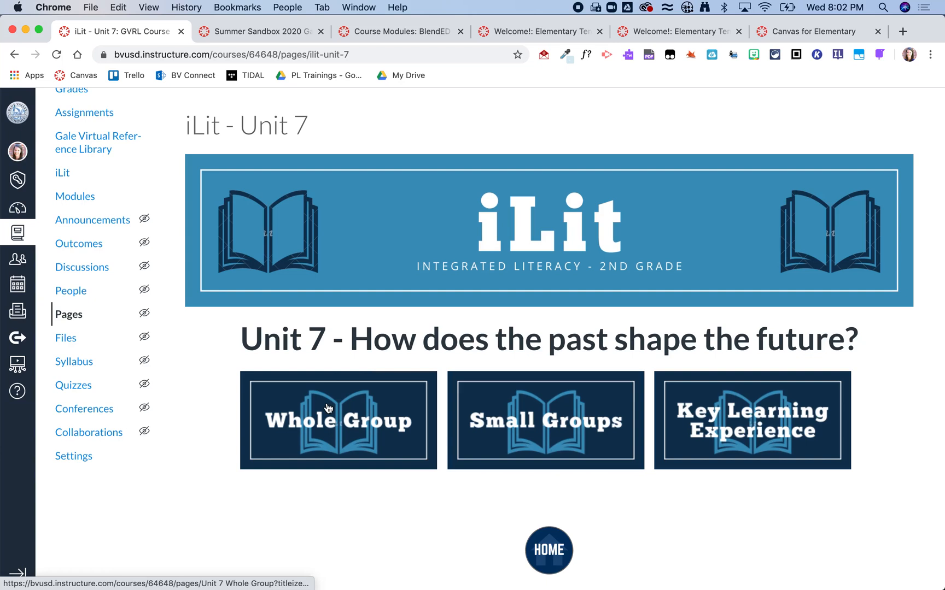
mouse_move(338, 420)
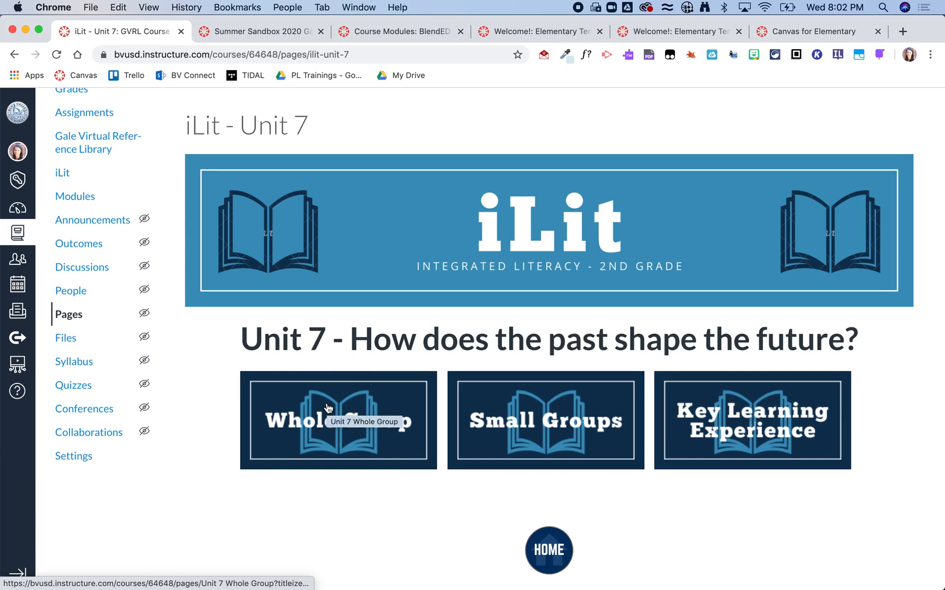
mouse_move(351, 429)
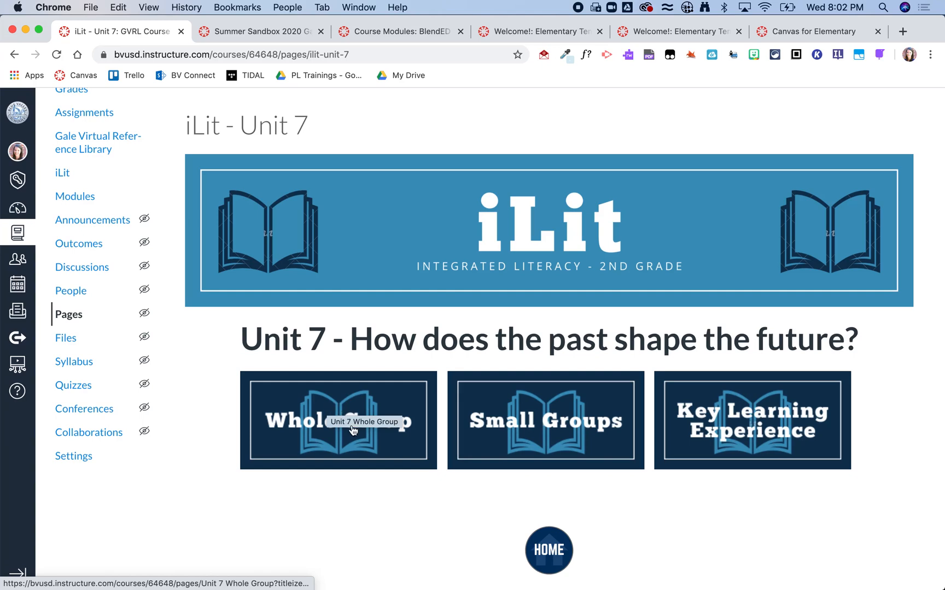
left_click(338, 420)
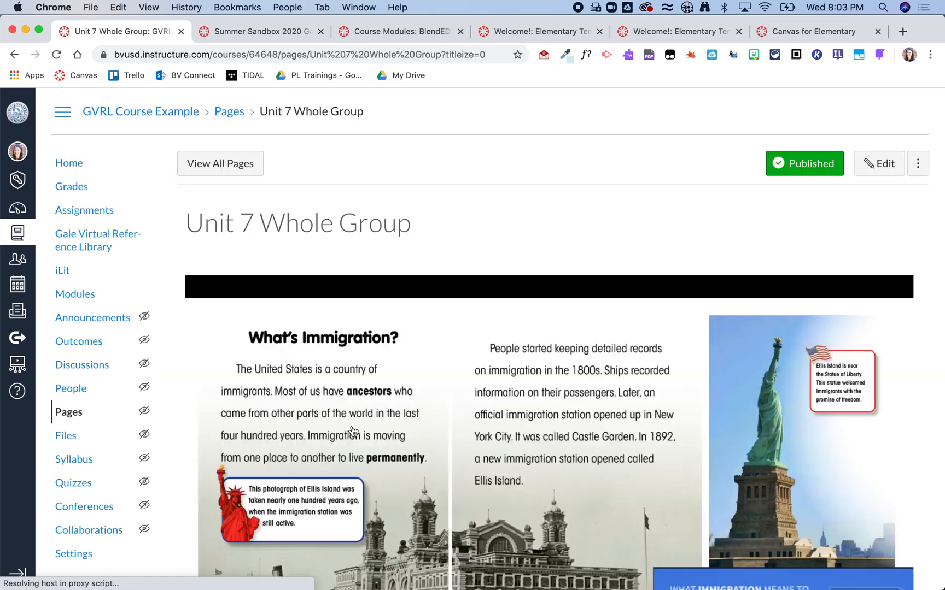
scroll("down", 3)
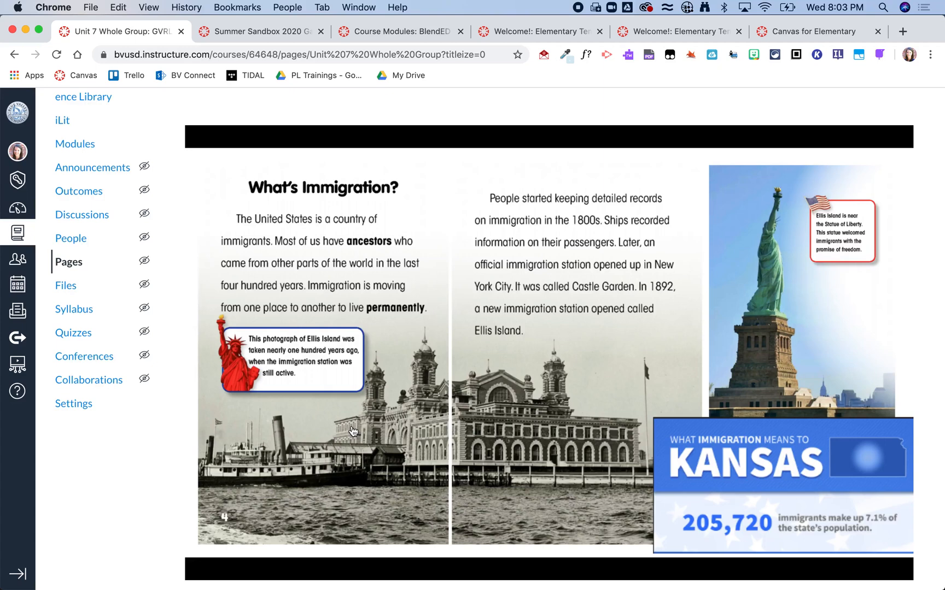
scroll("down", 3)
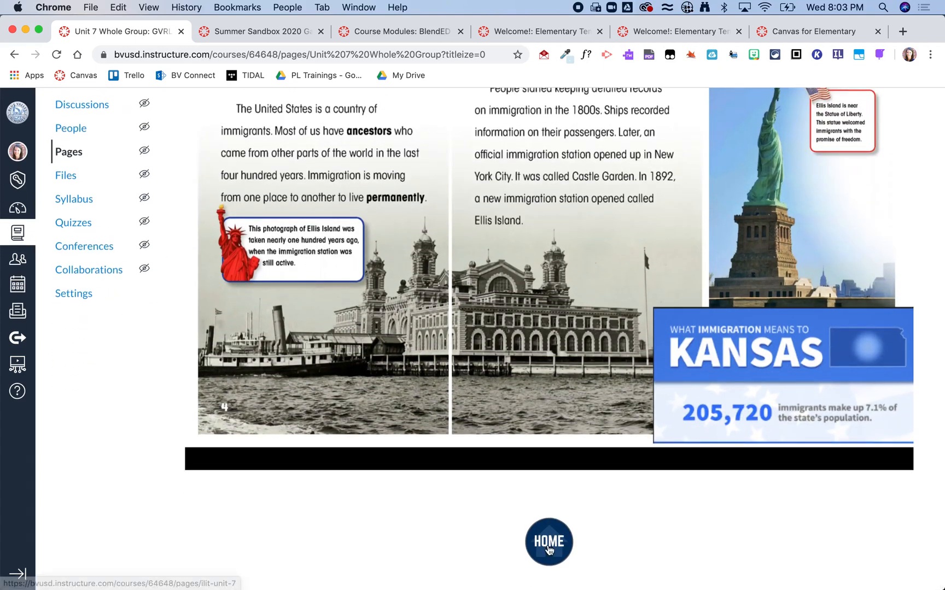
left_click(547, 541)
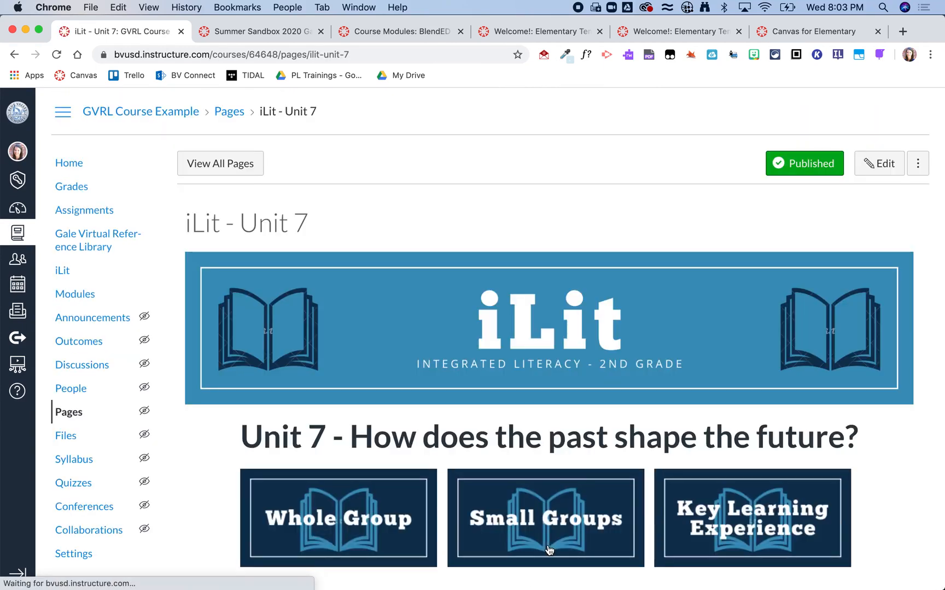
scroll("down", 3)
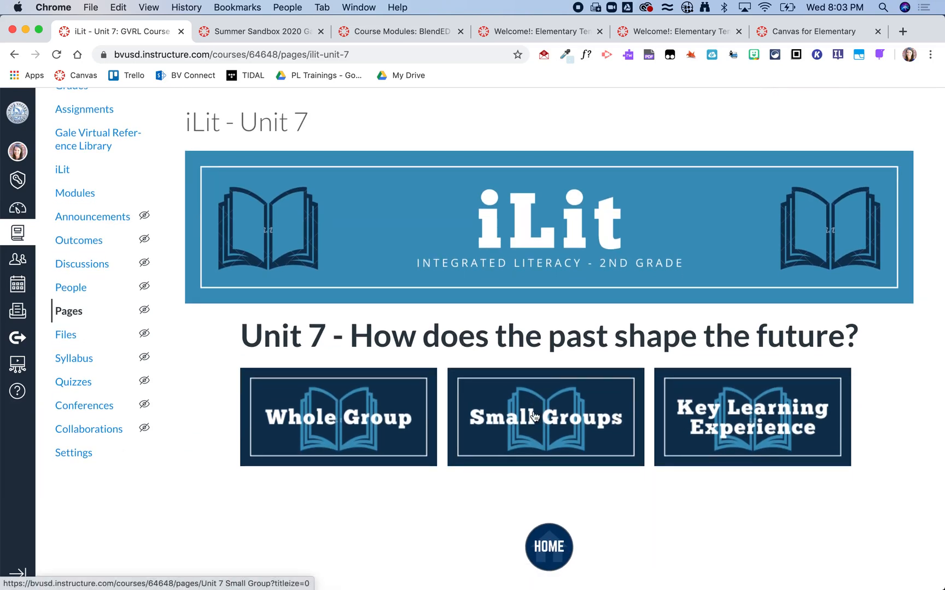
Go to the Unit 7 Small Group page with its Groups 1–4 links
left_click(545, 417)
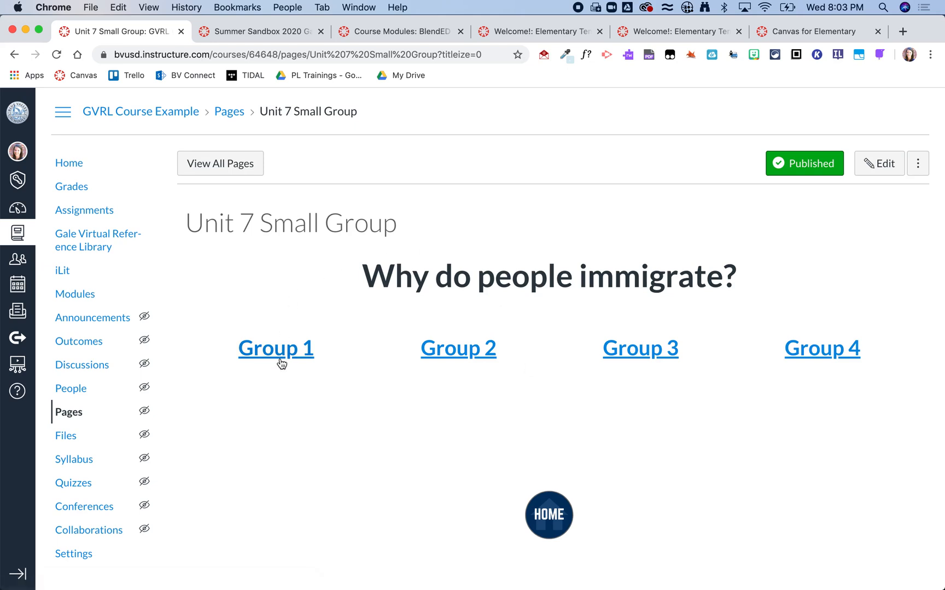
mouse_move(886, 385)
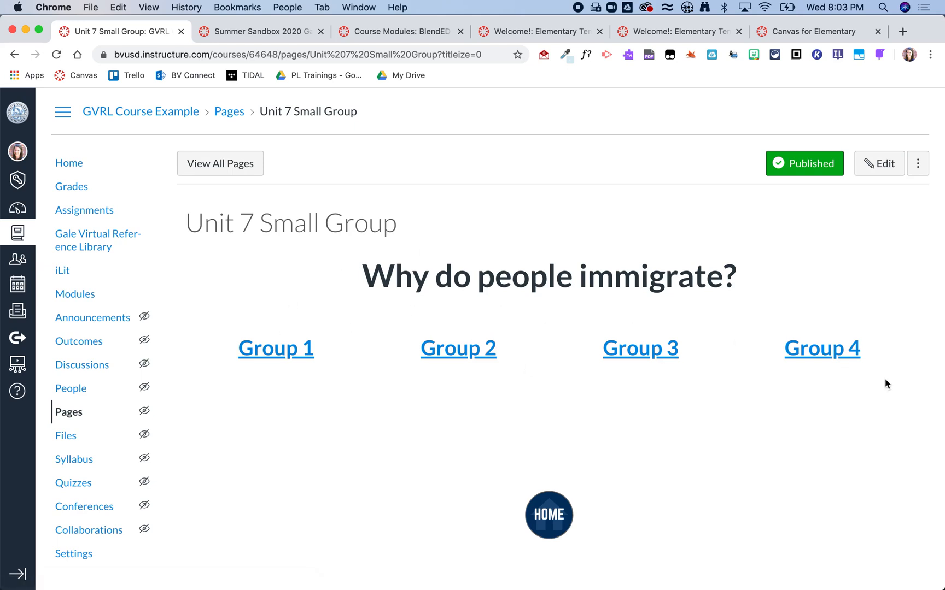
mouse_move(275, 348)
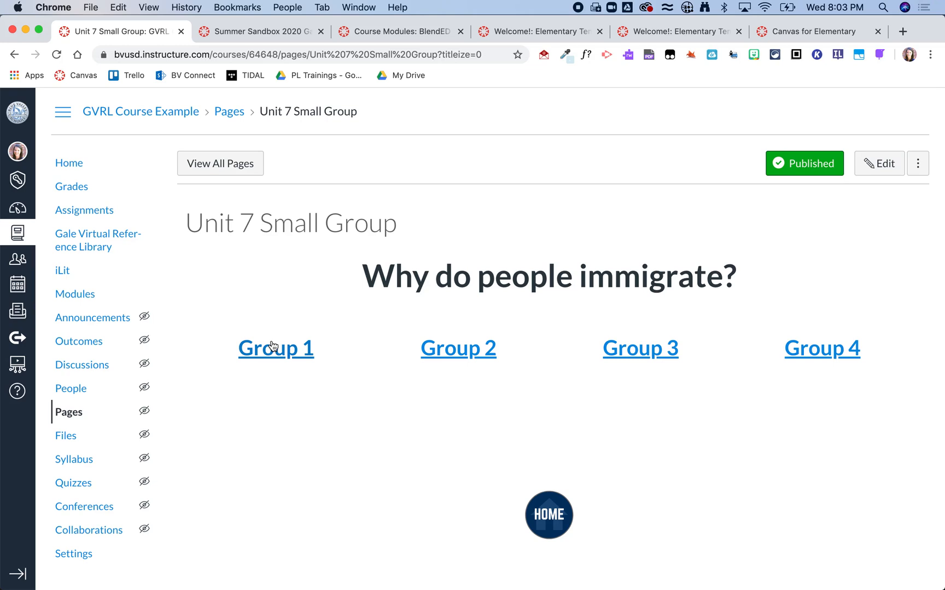
Read through the Unit 7 Group 1 Text #1 page, Meeting a Tour Guide, with its embedded book
left_click(275, 348)
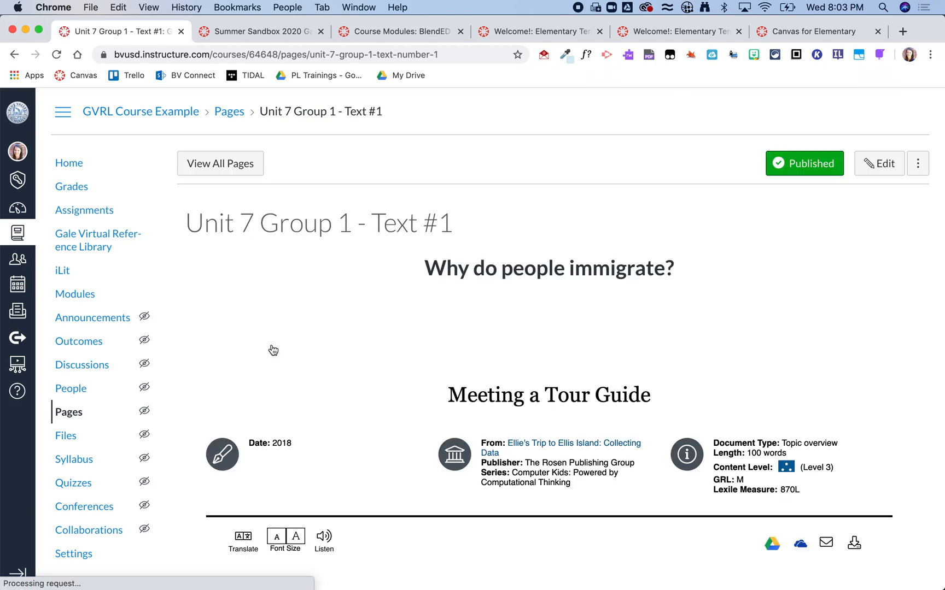
scroll("down", 3)
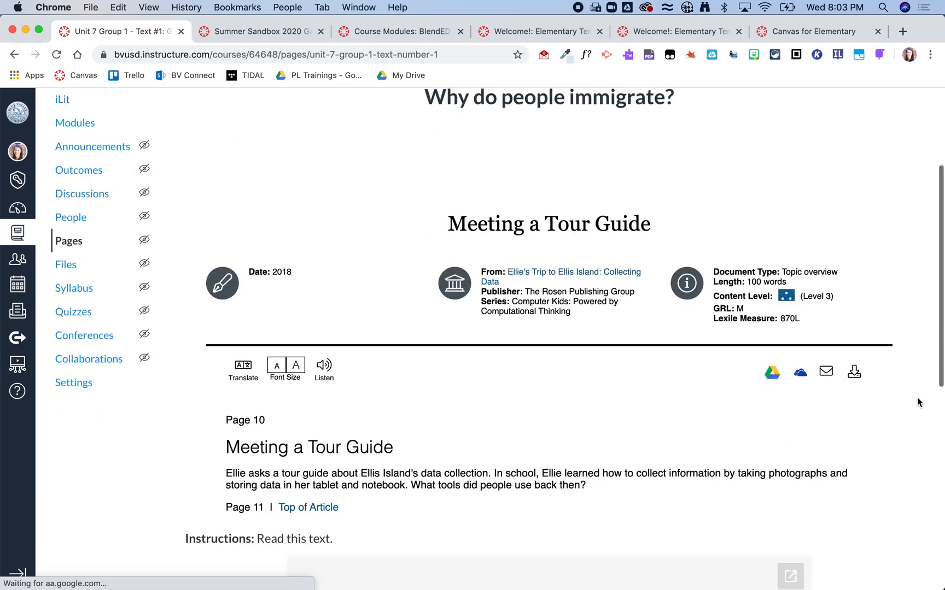
scroll("down", 3)
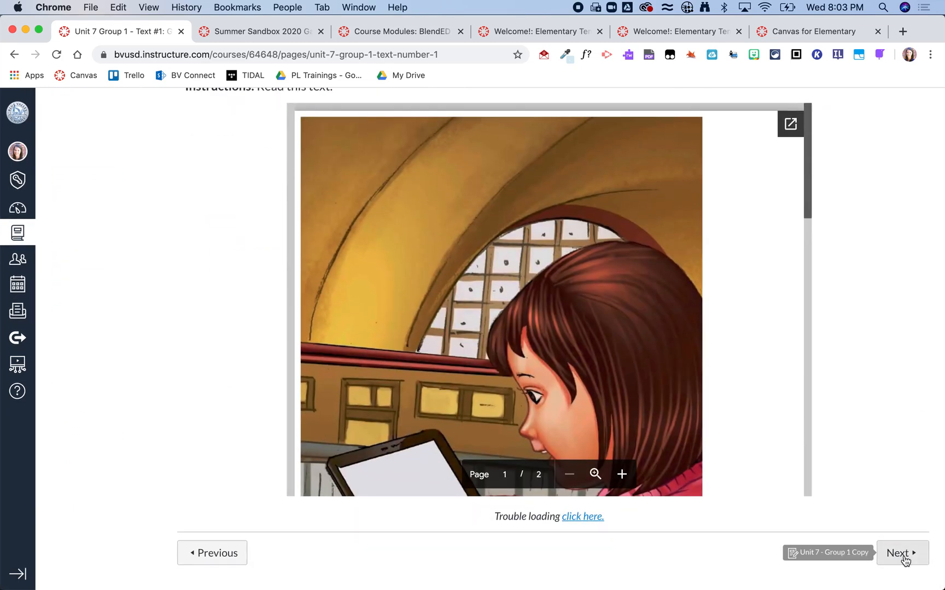
Advance via Next to the Unit 7 - Group 1 assignment and review its 12-point RI, RL, History rubric
left_click(898, 553)
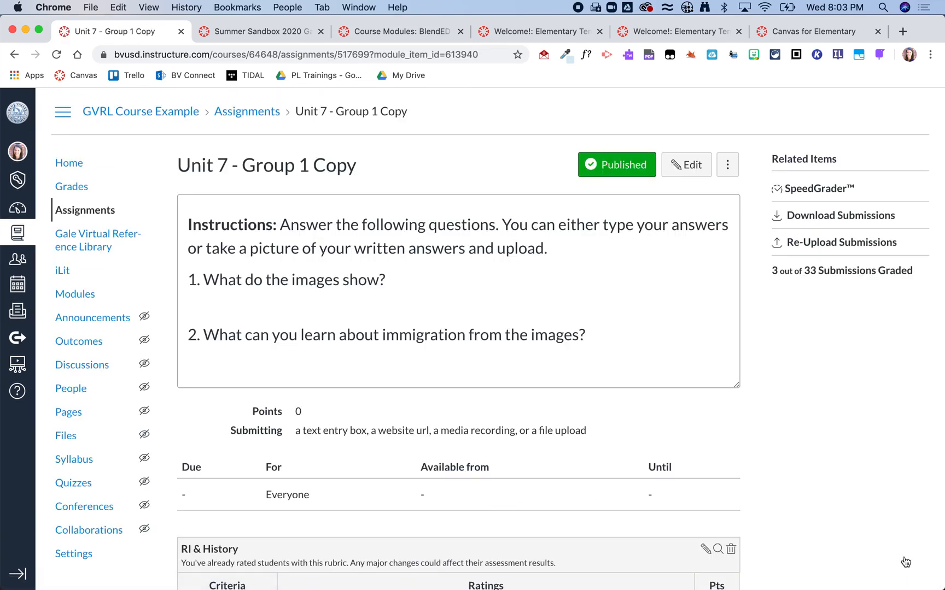
mouse_move(920, 429)
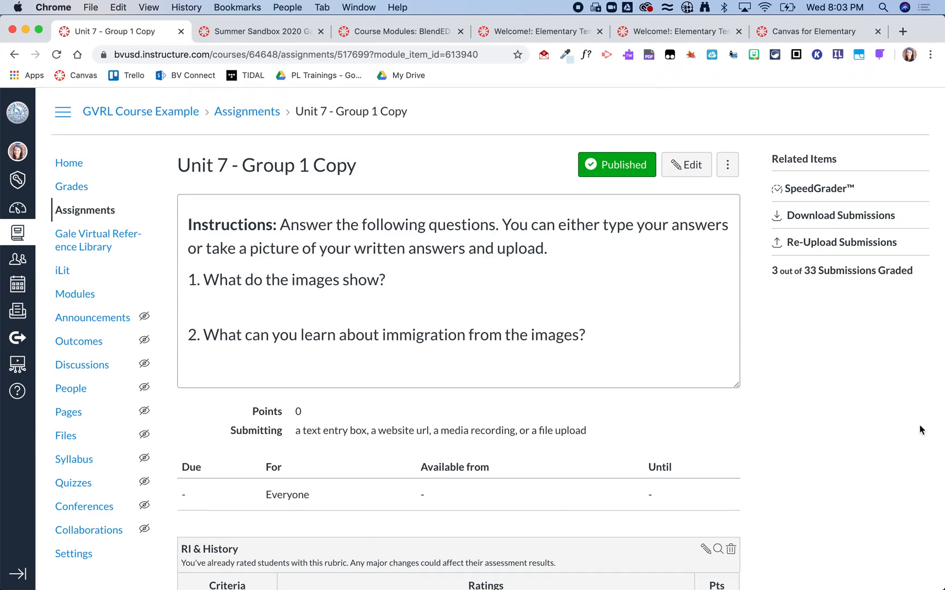
scroll("down", 3)
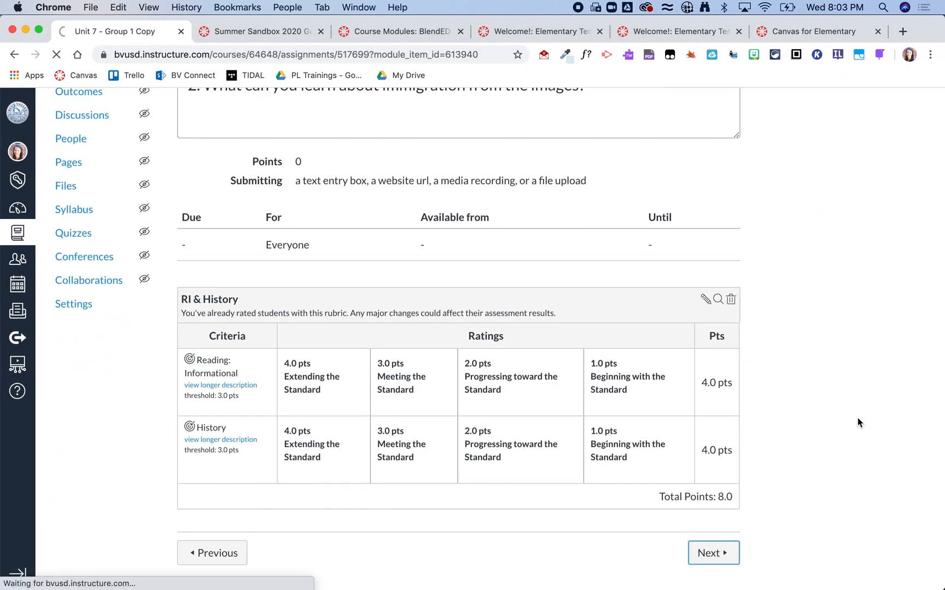
left_click(713, 553)
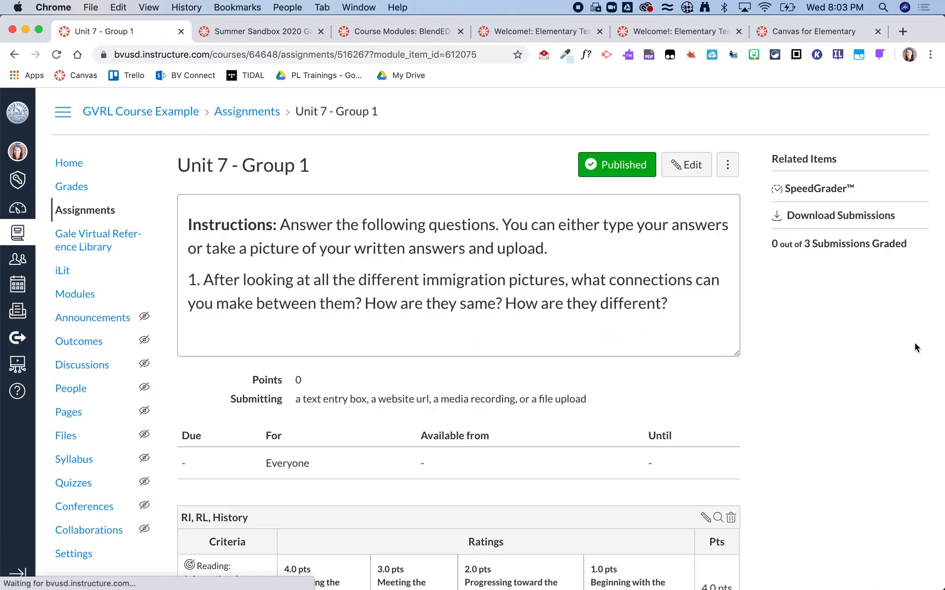
scroll("down", 3)
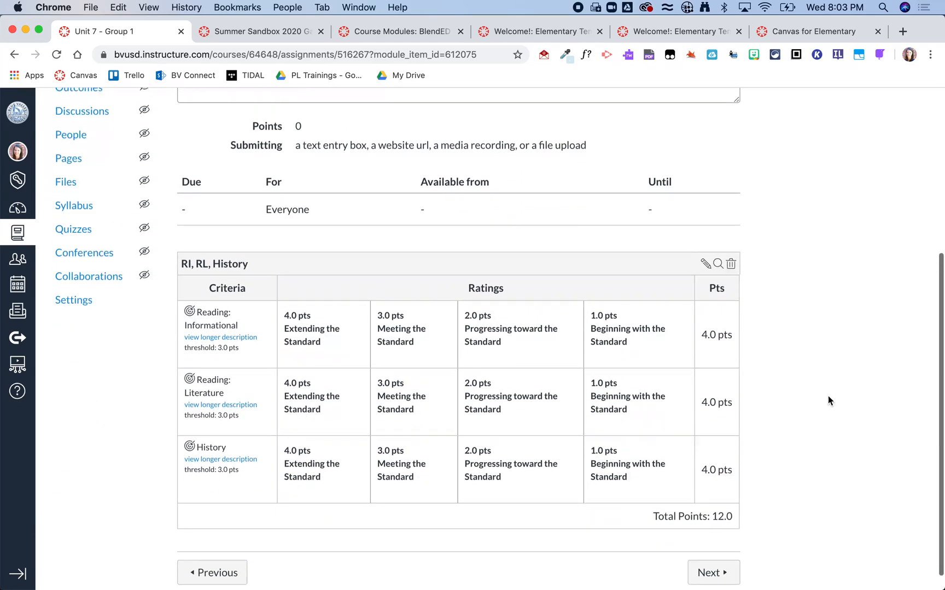
Advance to the module's STOP page and use its HOME button to return to the course homepage
left_click(713, 571)
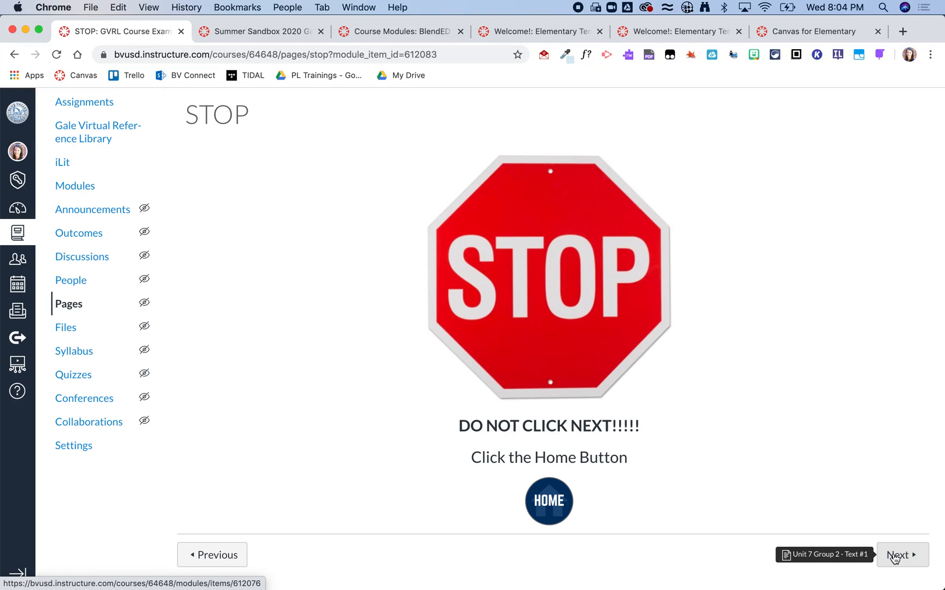
mouse_move(542, 334)
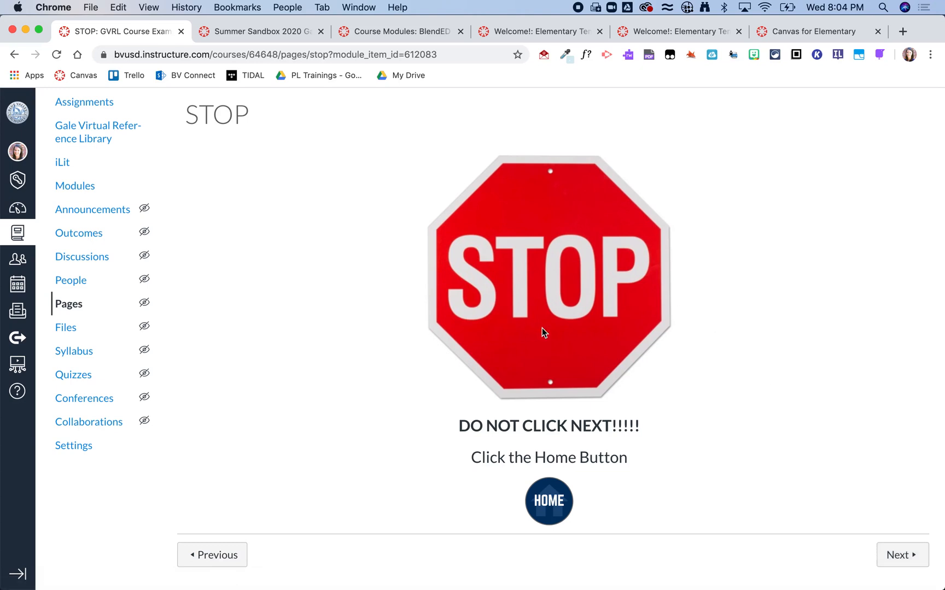
mouse_move(548, 500)
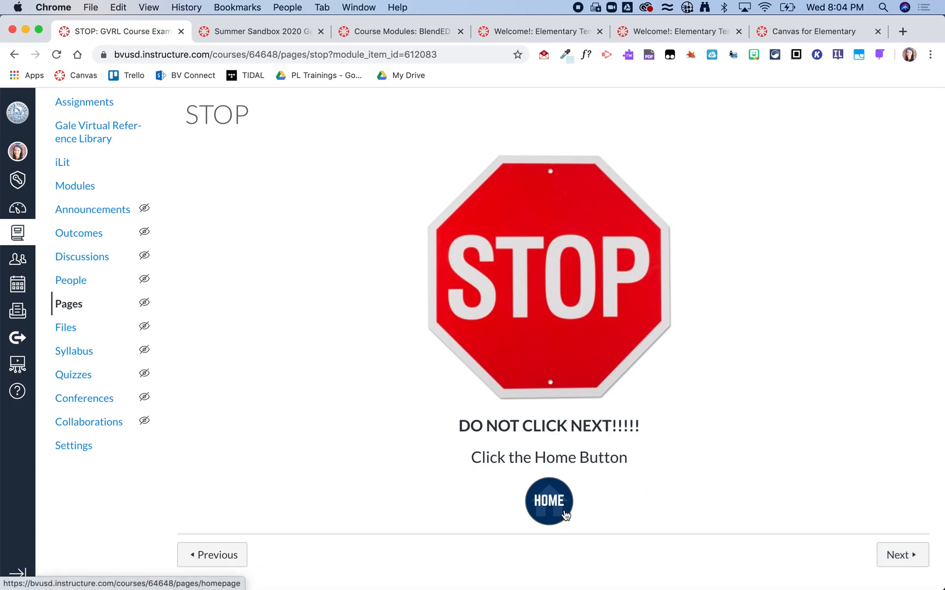
left_click(548, 501)
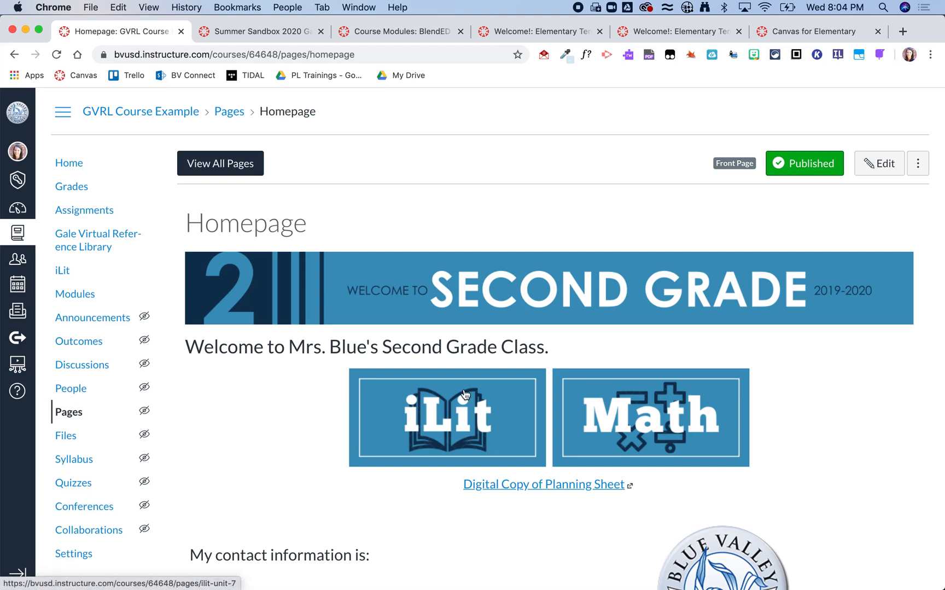
From the homepage go into iLit Unit 7 and its Key Learning Experience discussion on immigration videos
left_click(446, 417)
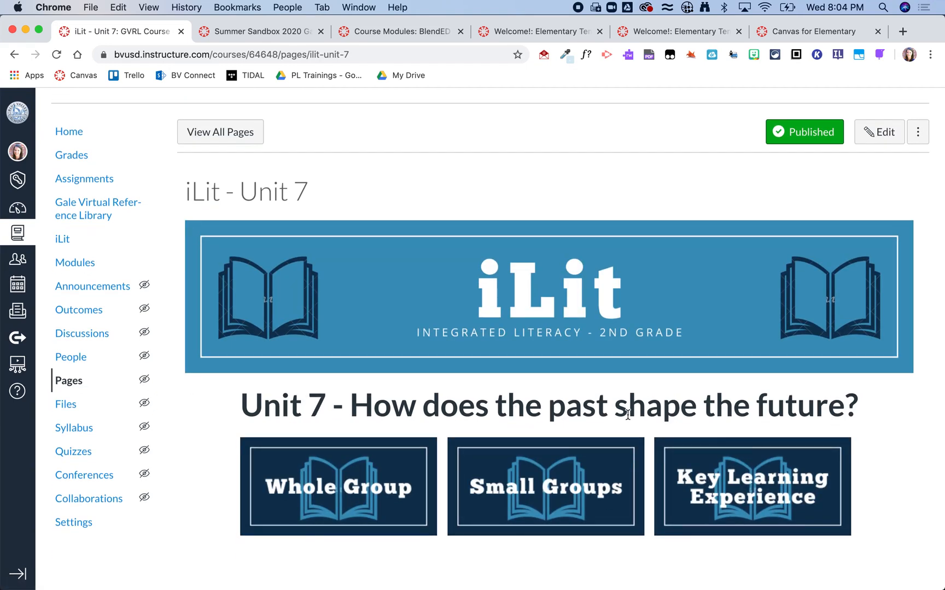
left_click(751, 485)
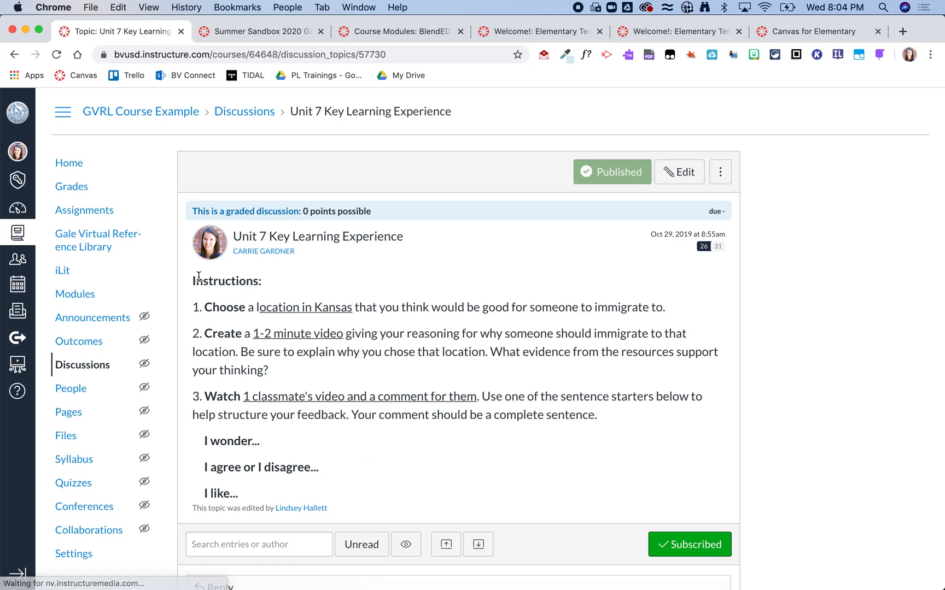
mouse_move(397, 436)
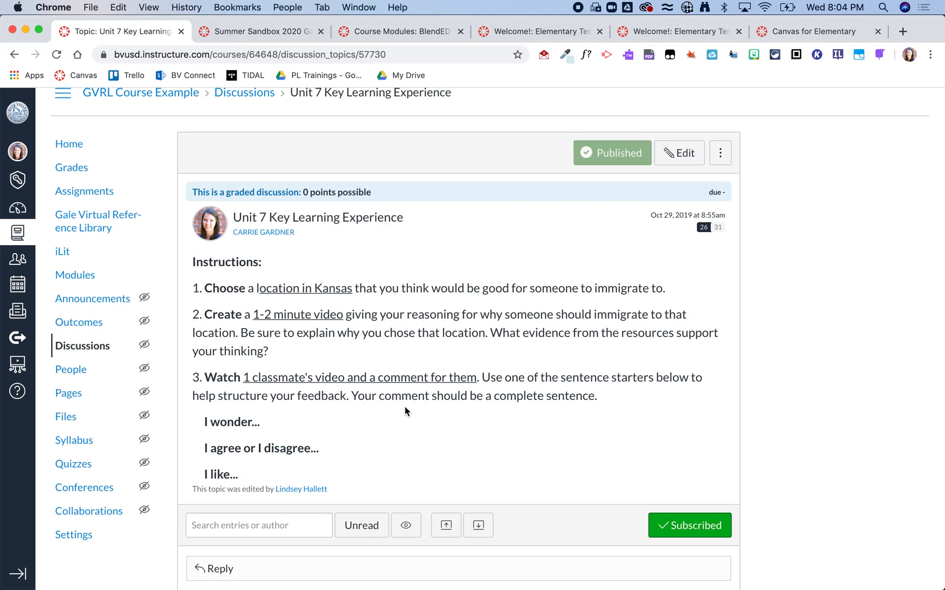
left_click(69, 163)
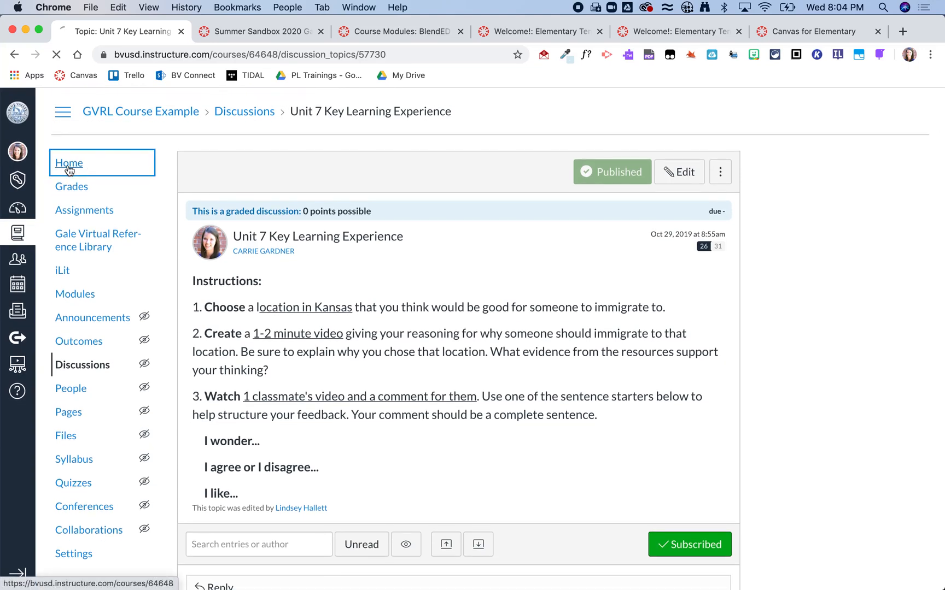
Return to the GVRL Course Example home page via the course navigation Home link
left_click(69, 163)
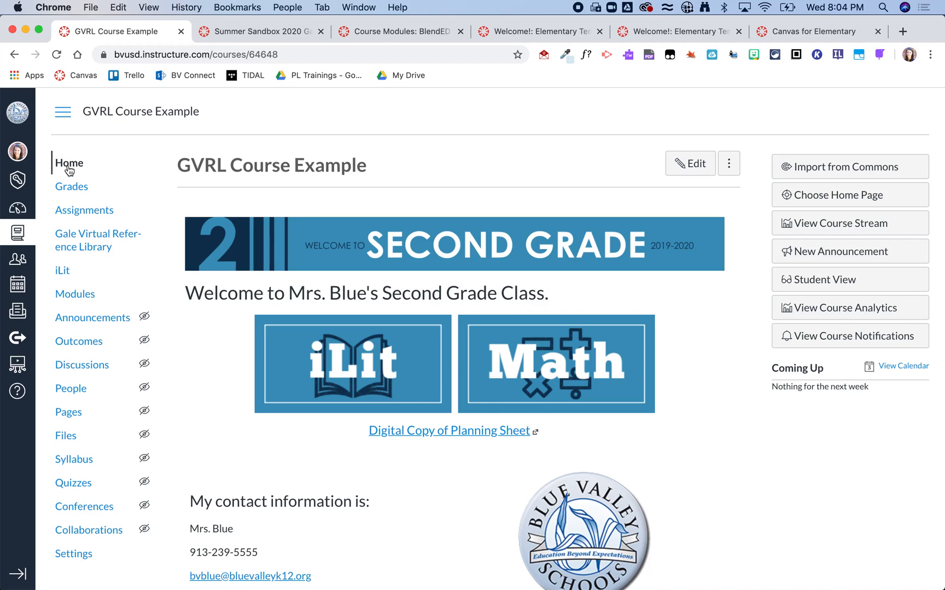
left_click(74, 294)
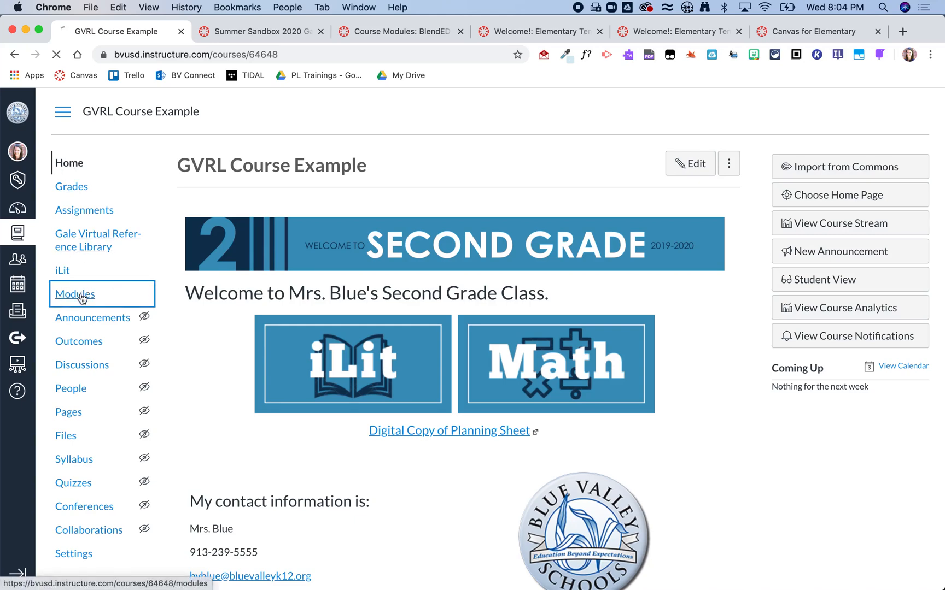
Browse the Modules list through Unit 7 Groups 1–4 with their STOP pages and the Unit 8 module
left_click(74, 294)
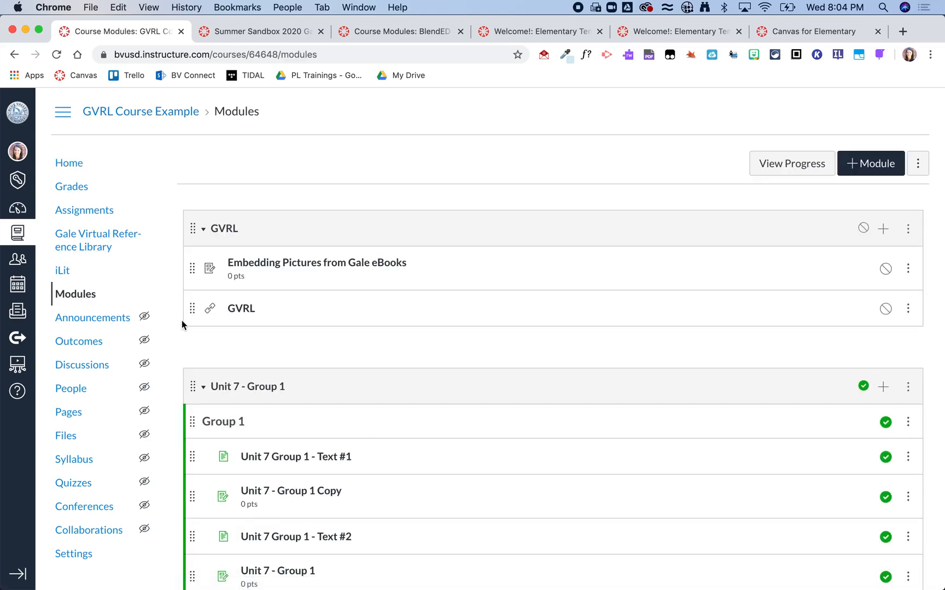
scroll("down", 3)
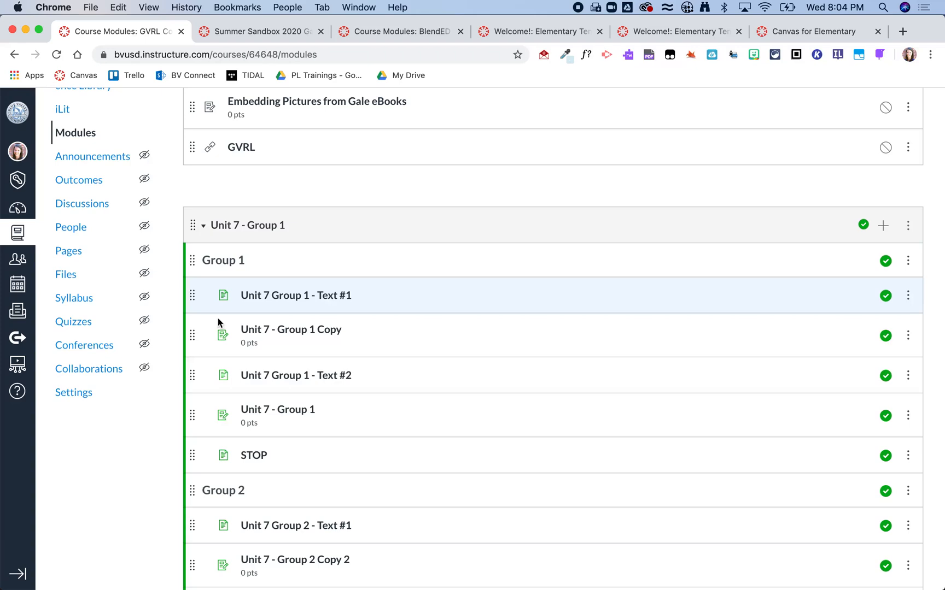
scroll("down", 3)
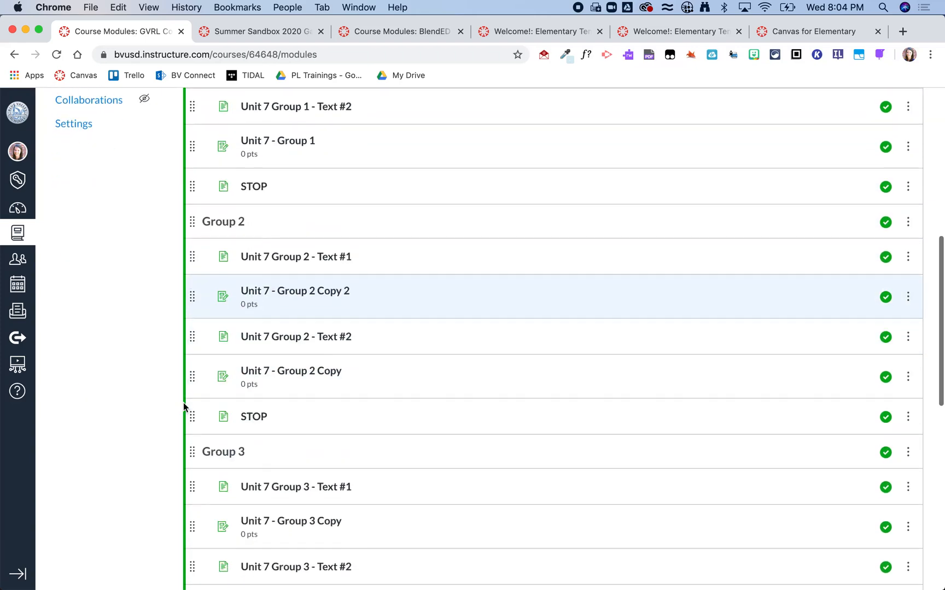
scroll("down", 3)
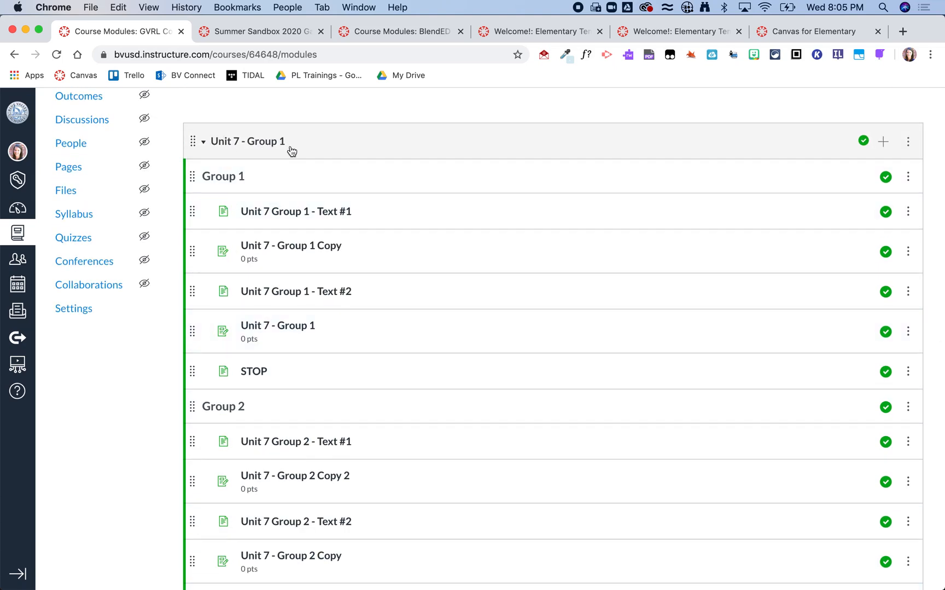
scroll("down", 3)
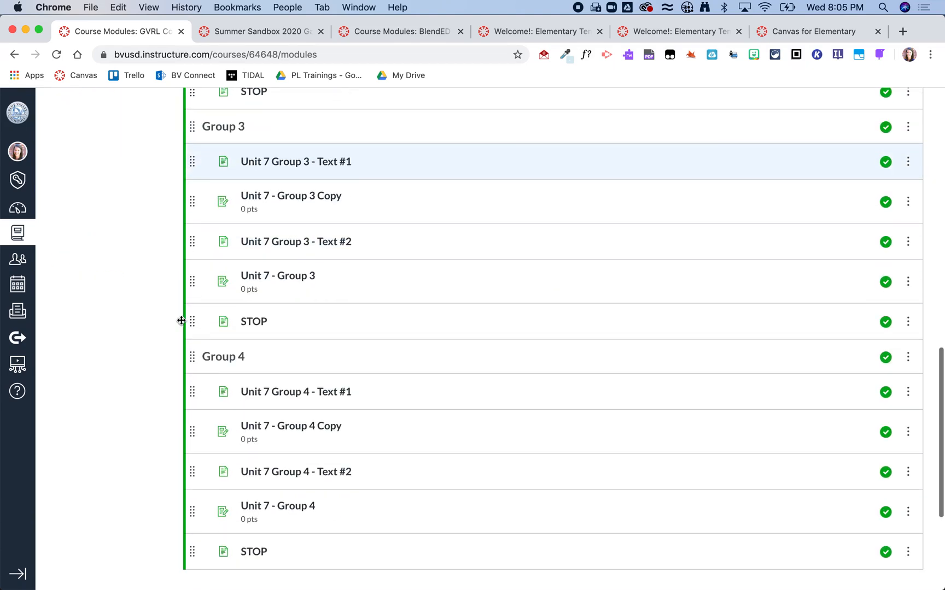
scroll("down", 3)
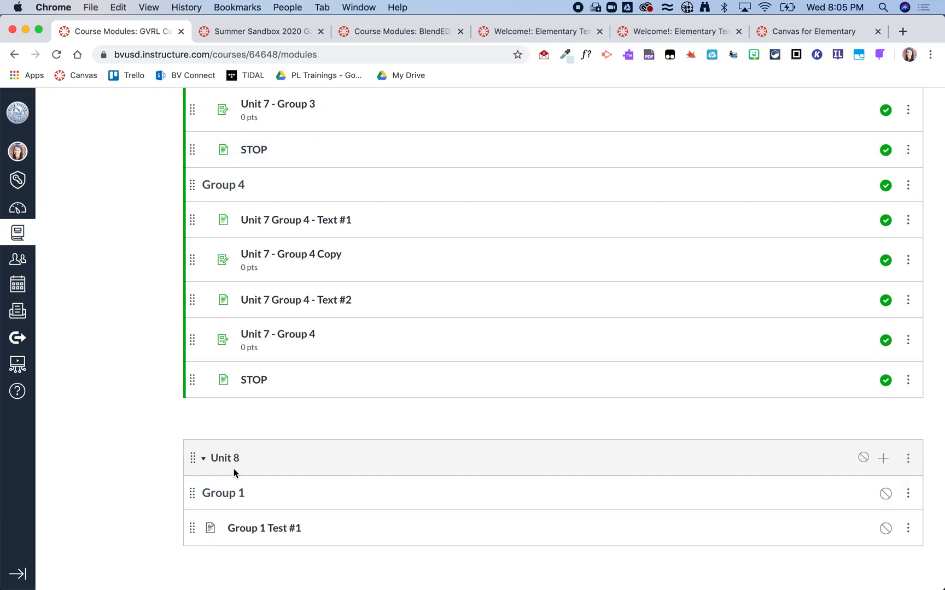
mouse_move(144, 368)
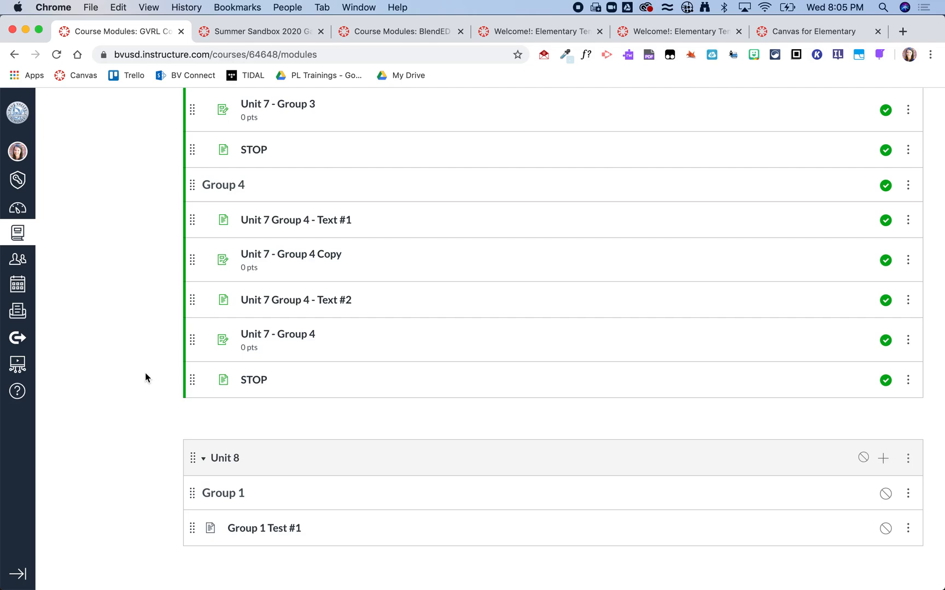
scroll("up", 3)
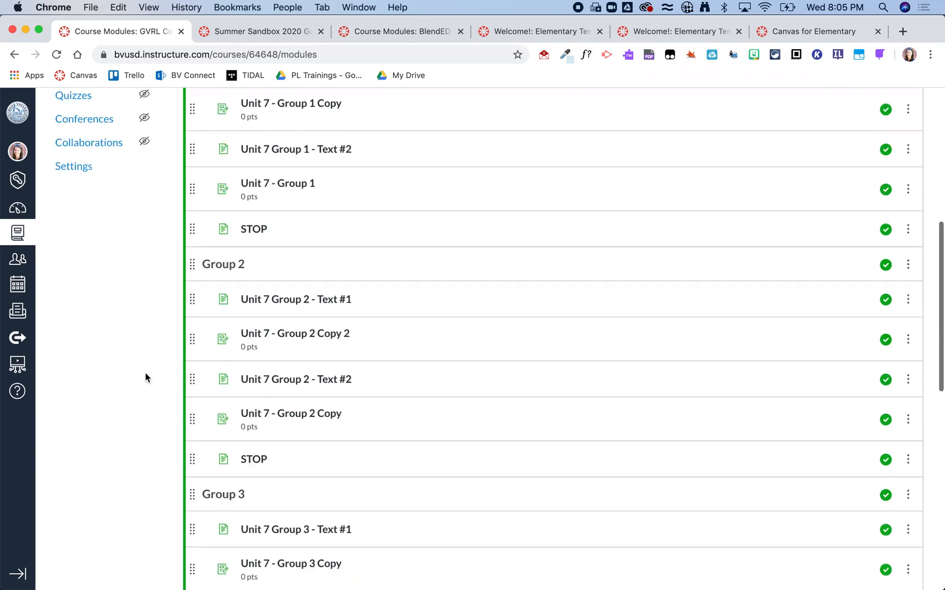
Return to the course home and reopen the iLit - Unit 7 page with its three section links
left_click(69, 163)
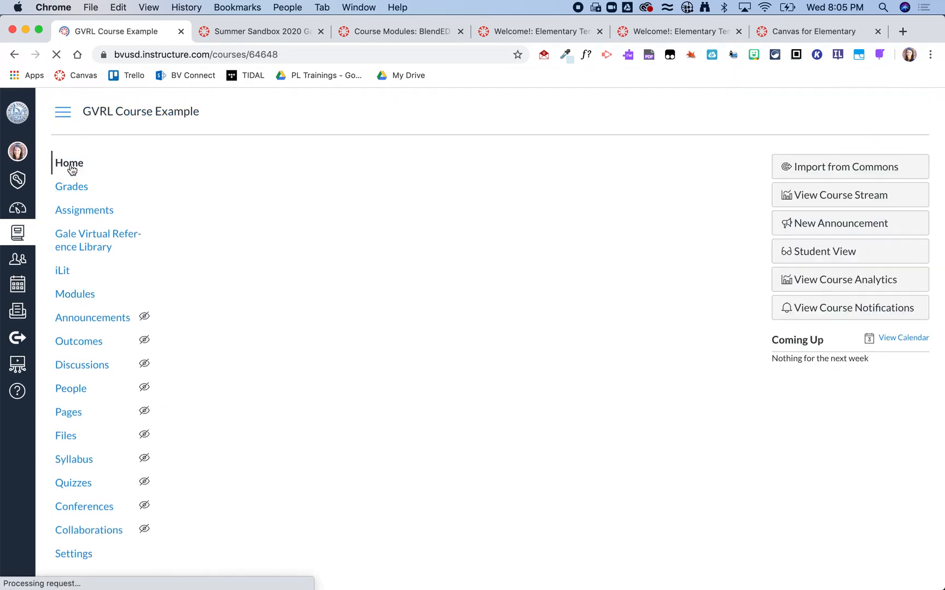
left_click(69, 163)
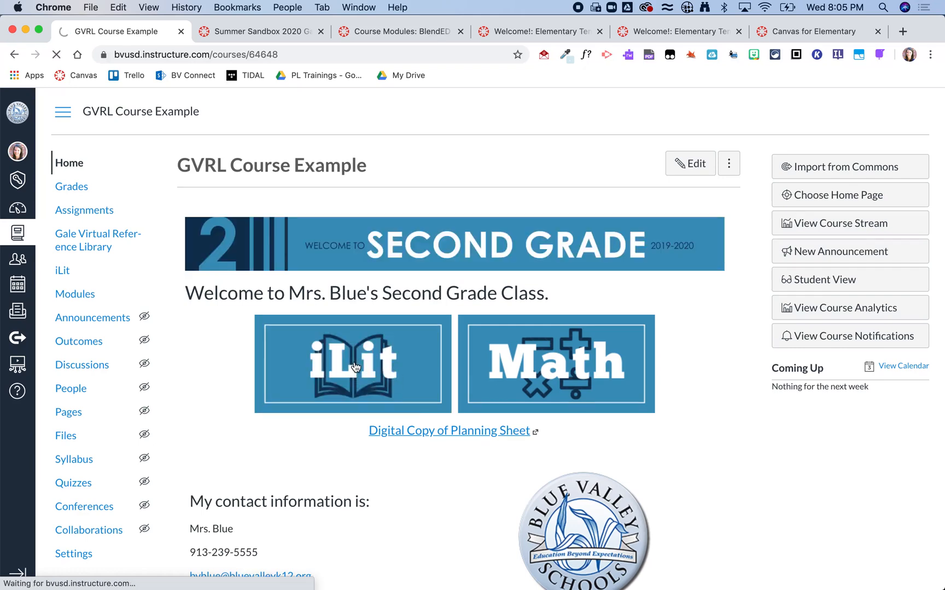
left_click(352, 364)
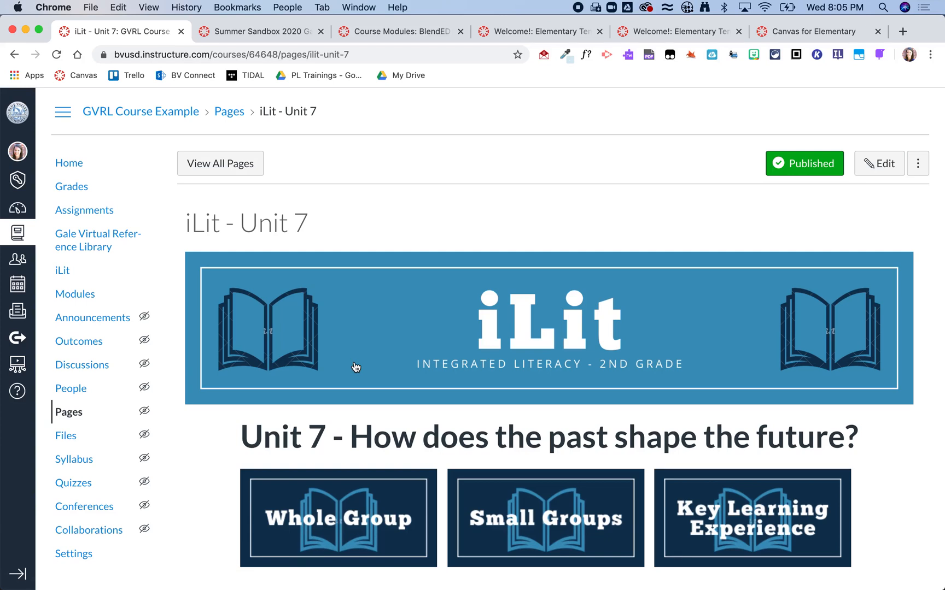
mouse_move(574, 13)
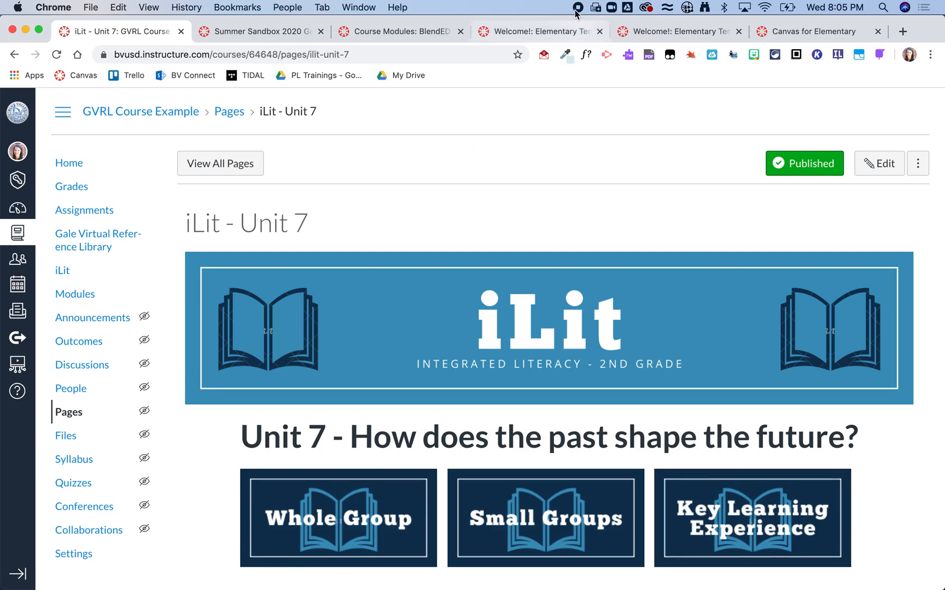